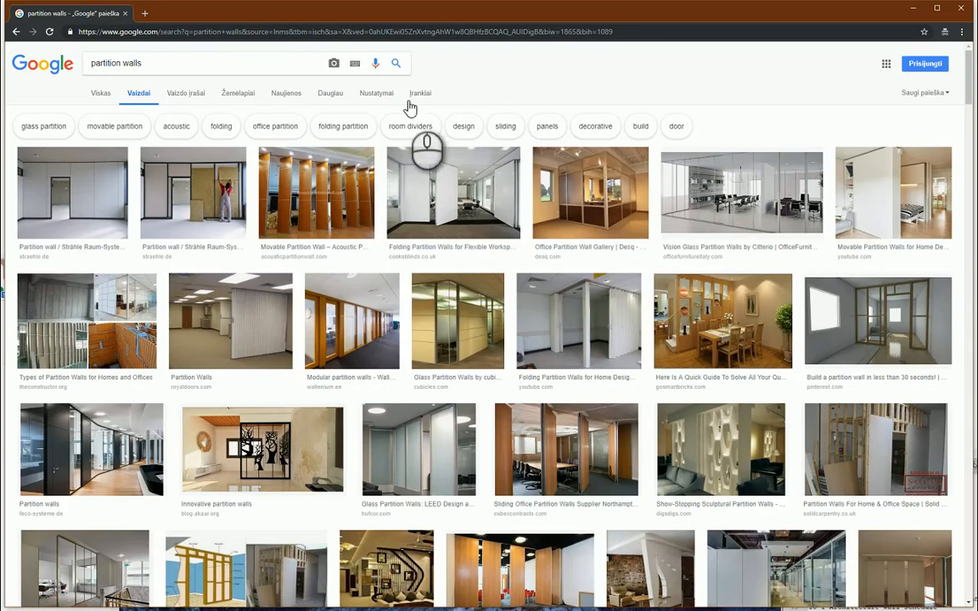
mouse_move(357, 110)
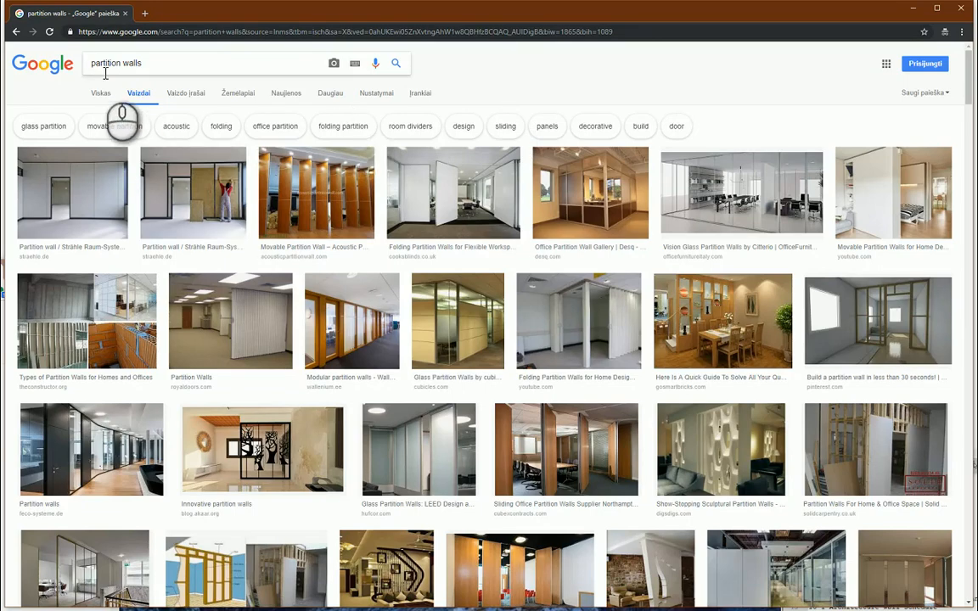
- Draw a rectangle of Wall-Ext brick cavity external walls on the Level 0 plan
scroll("down", 3)
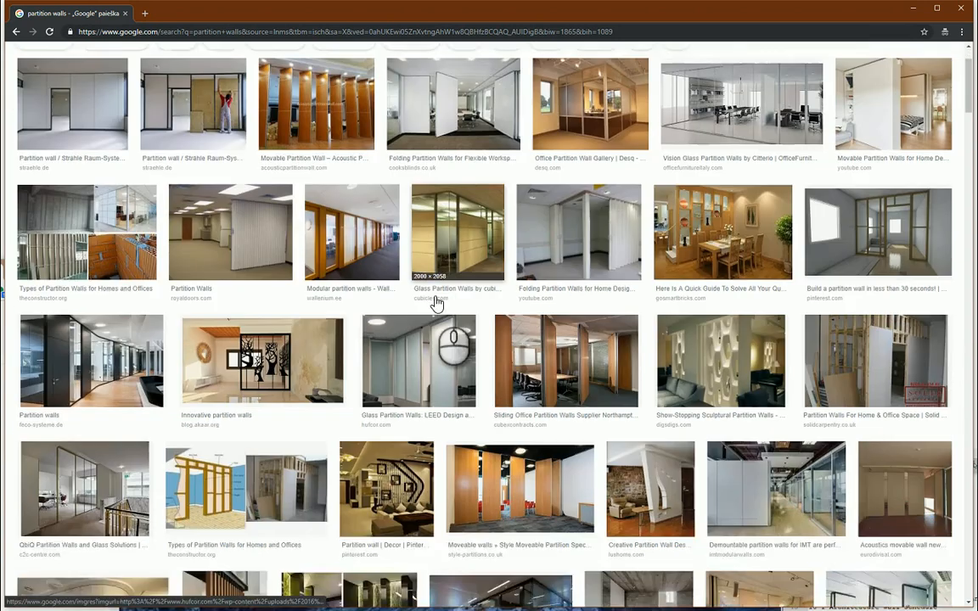
scroll("down", 3)
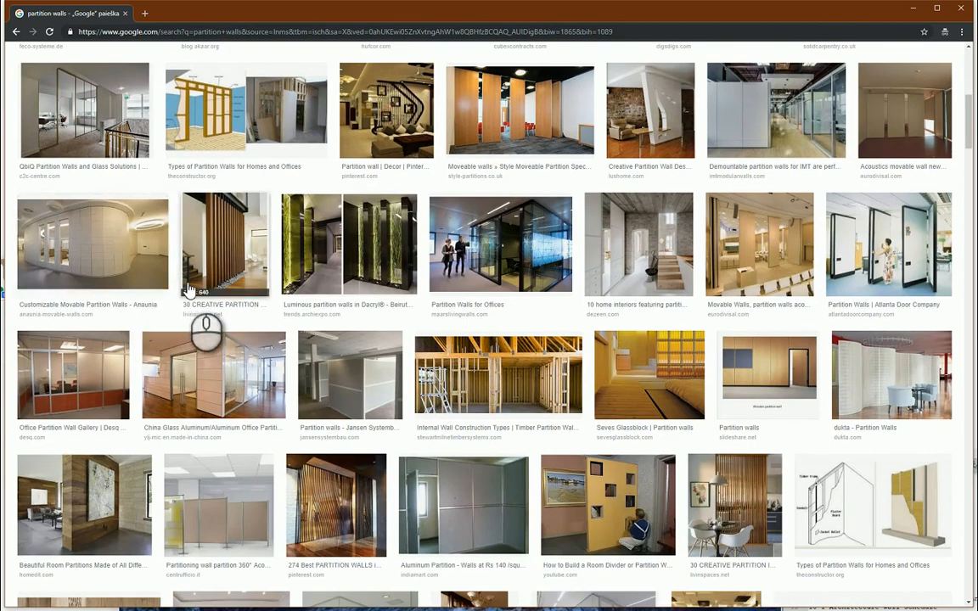
scroll("down", 3)
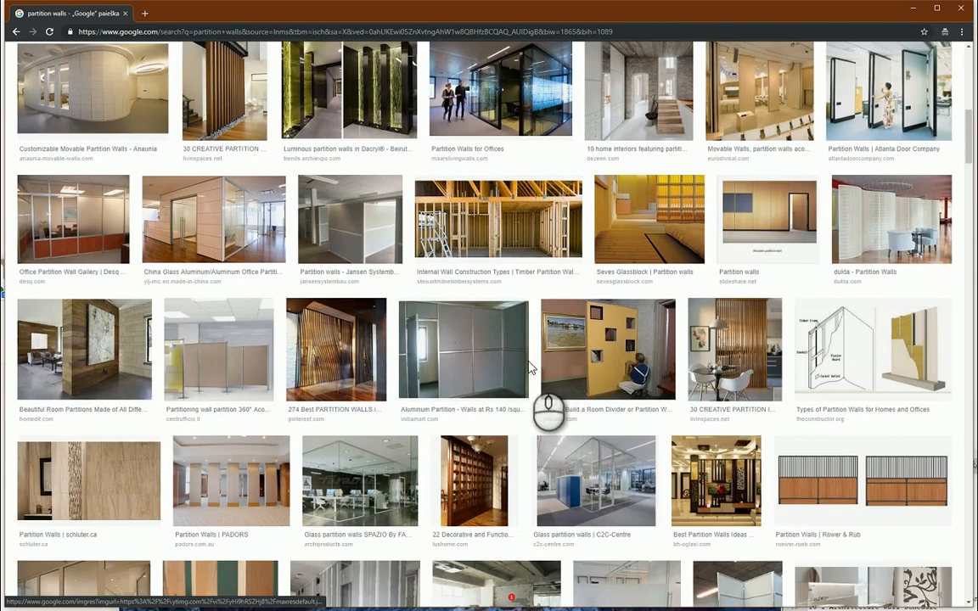
scroll("up", 3)
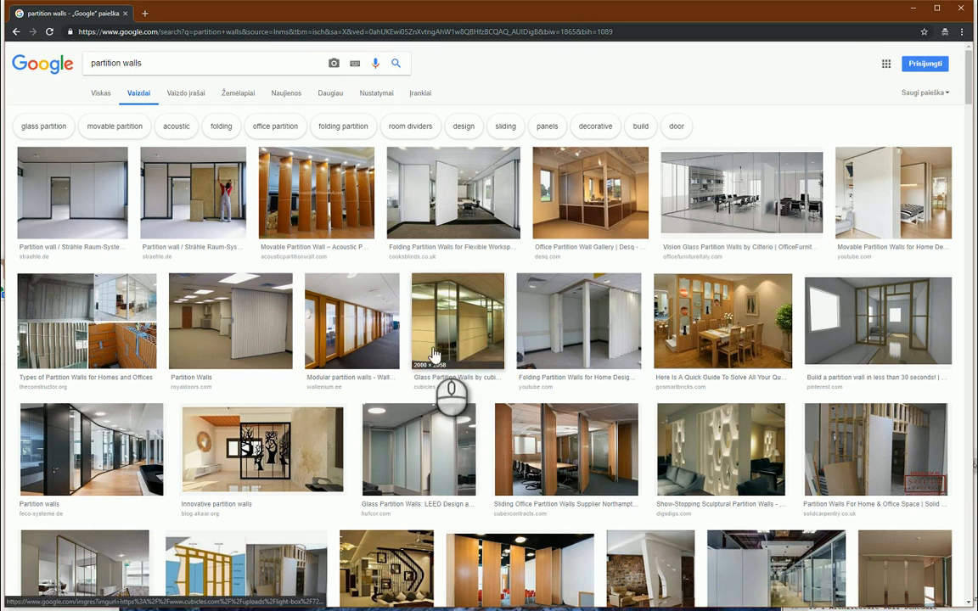
mouse_move(433, 352)
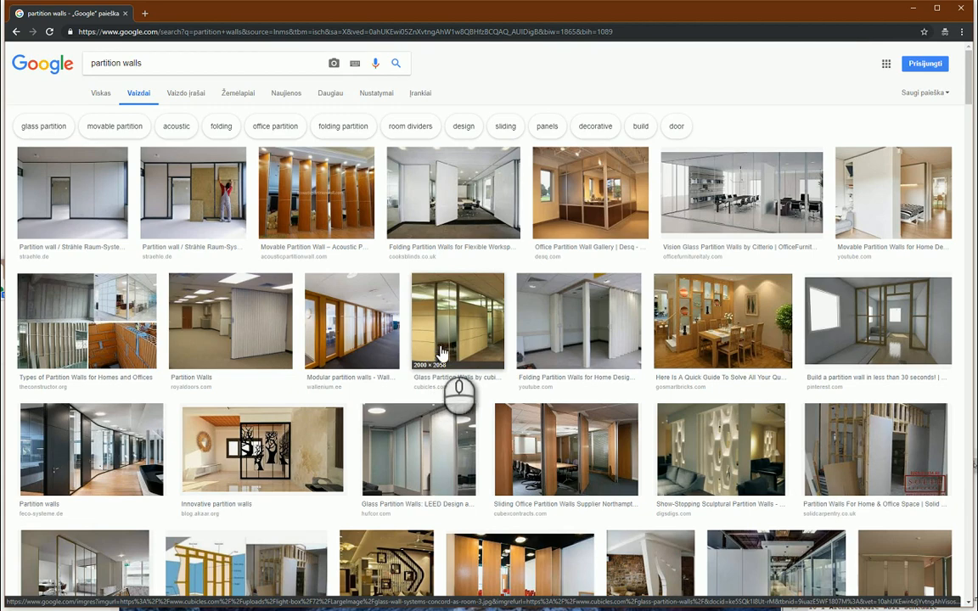
scroll("down", 3)
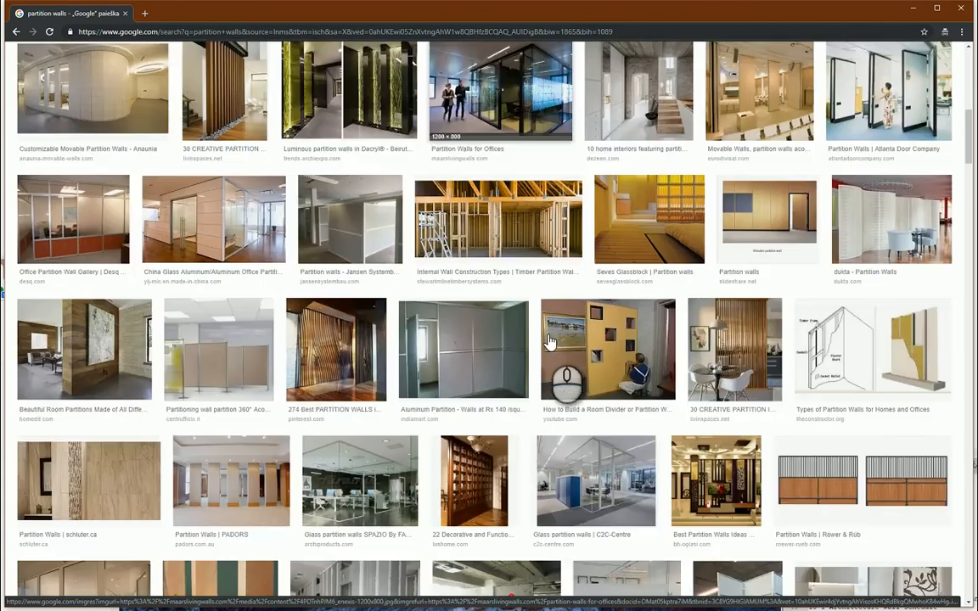
scroll("up", 3)
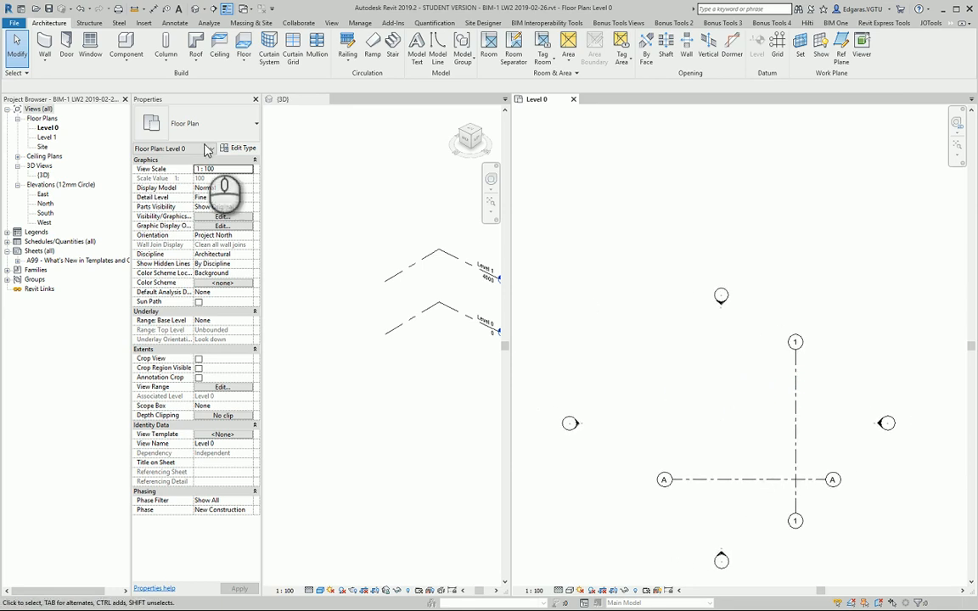
mouse_move(44, 42)
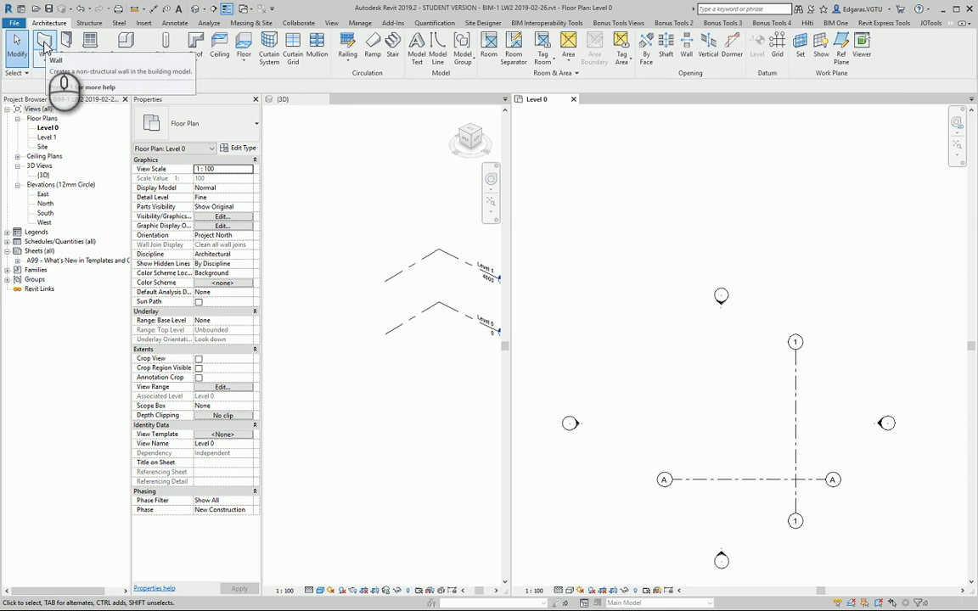
left_click(44, 44)
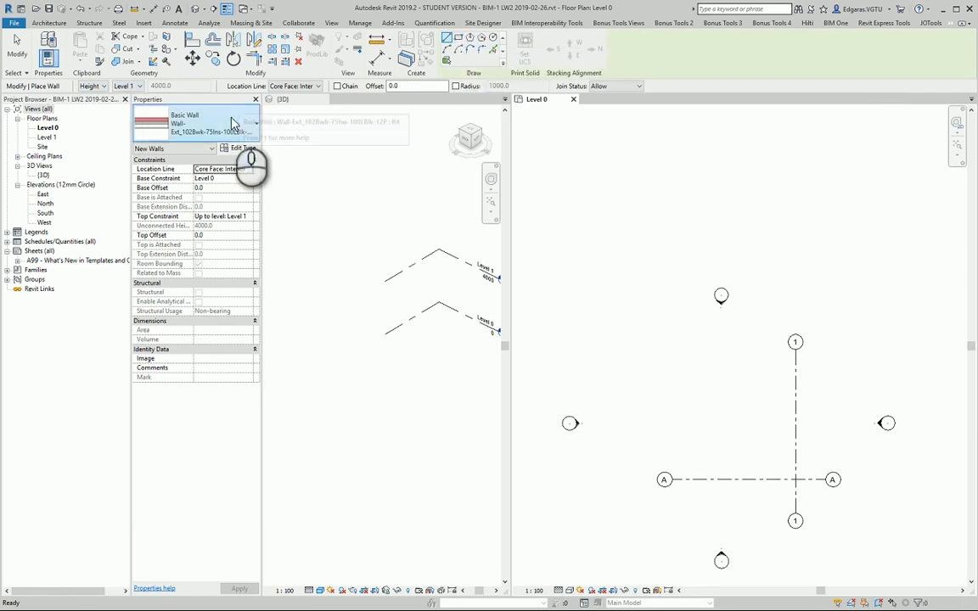
left_click(253, 124)
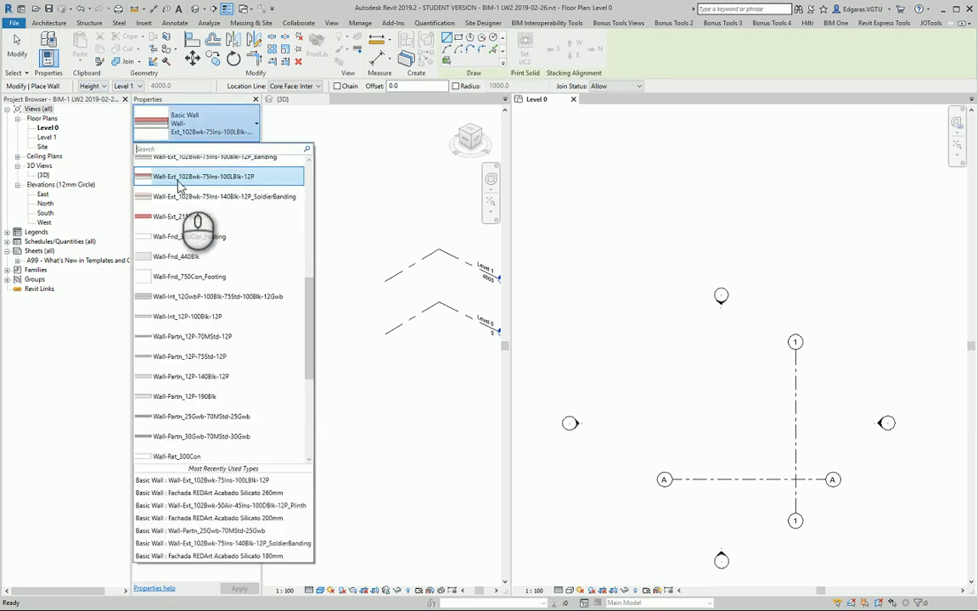
type("ext")
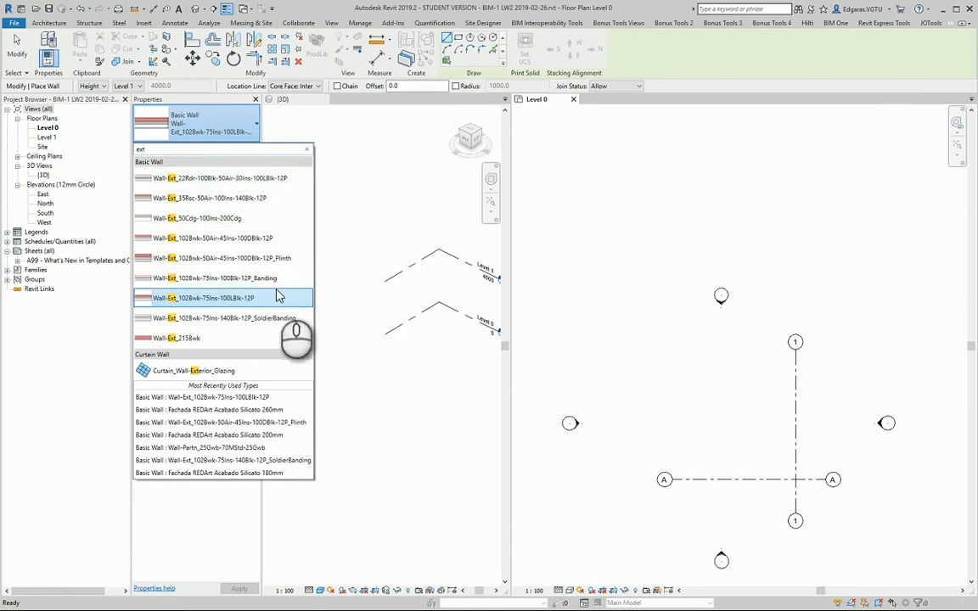
left_click(204, 297)
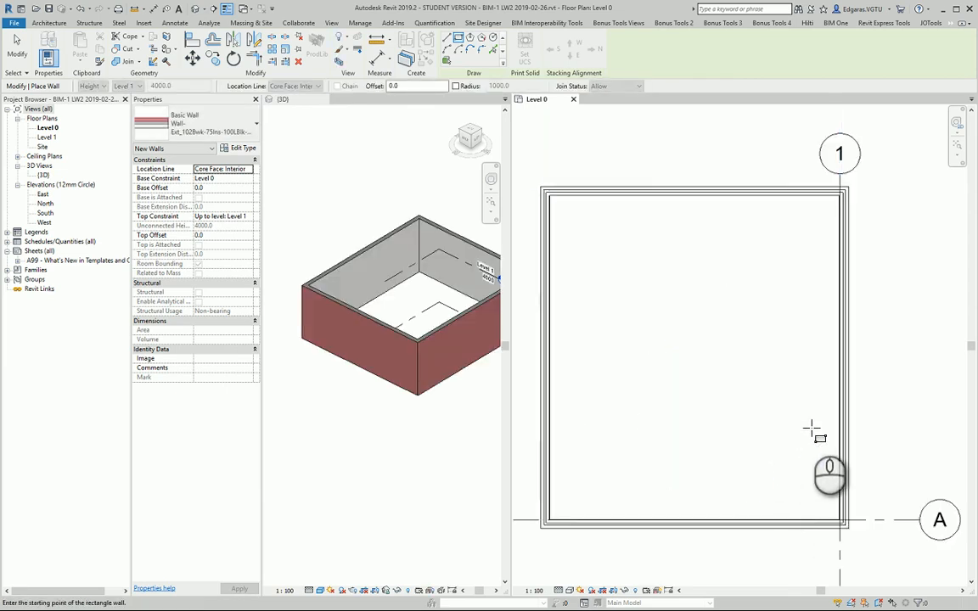
left_click(693, 523)
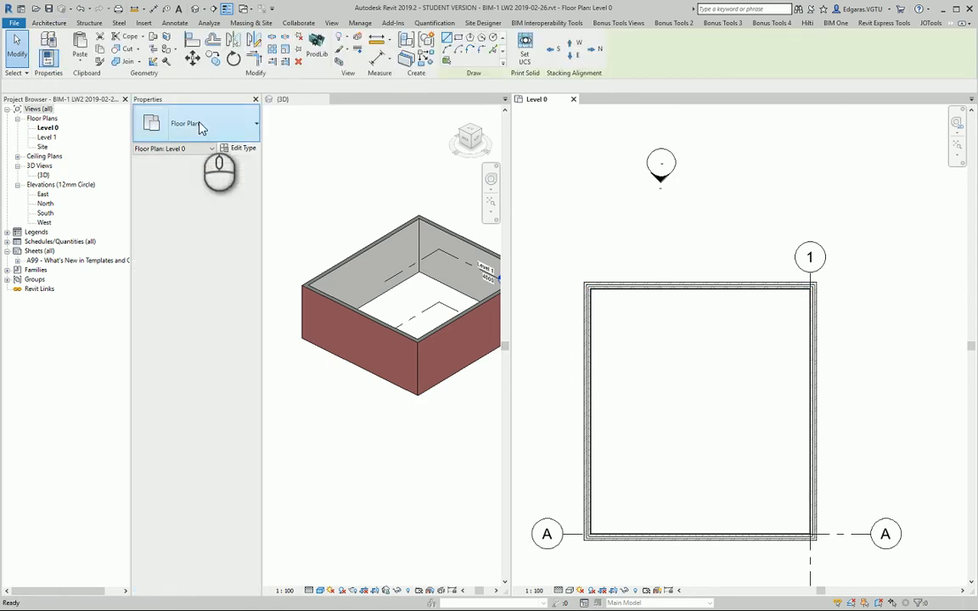
- Filter the wall types to interior ('int') partitions for the internal walls
left_click(254, 124)
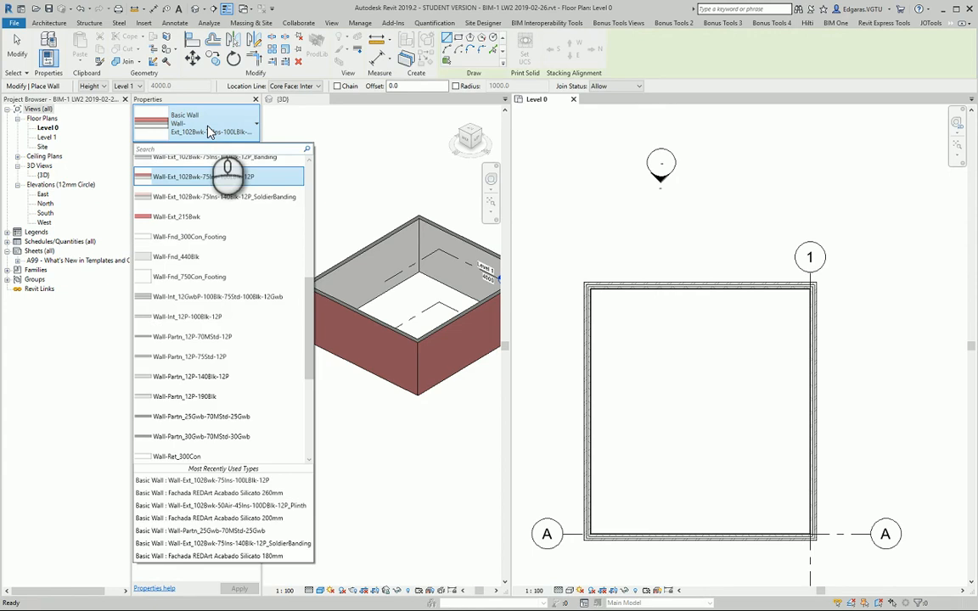
type("int")
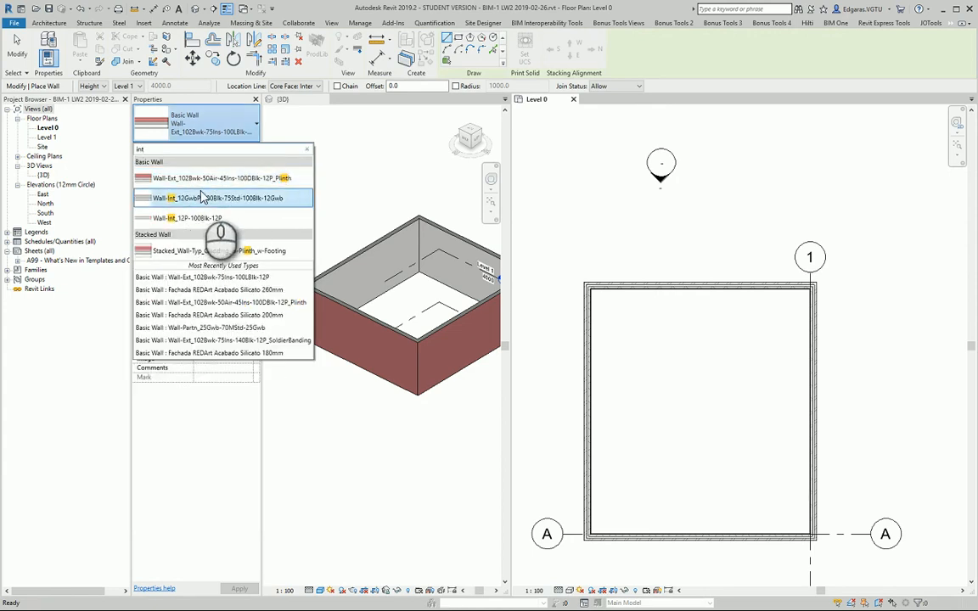
mouse_move(187, 218)
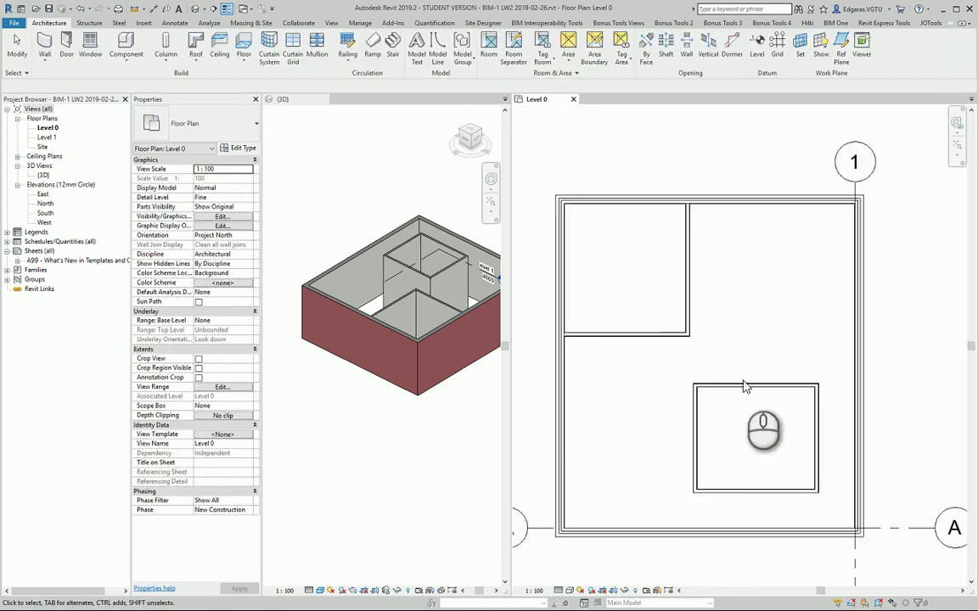
- Place a Curtain_Wall-Storefront glass partition inside the house and finish the wall
left_click(47, 23)
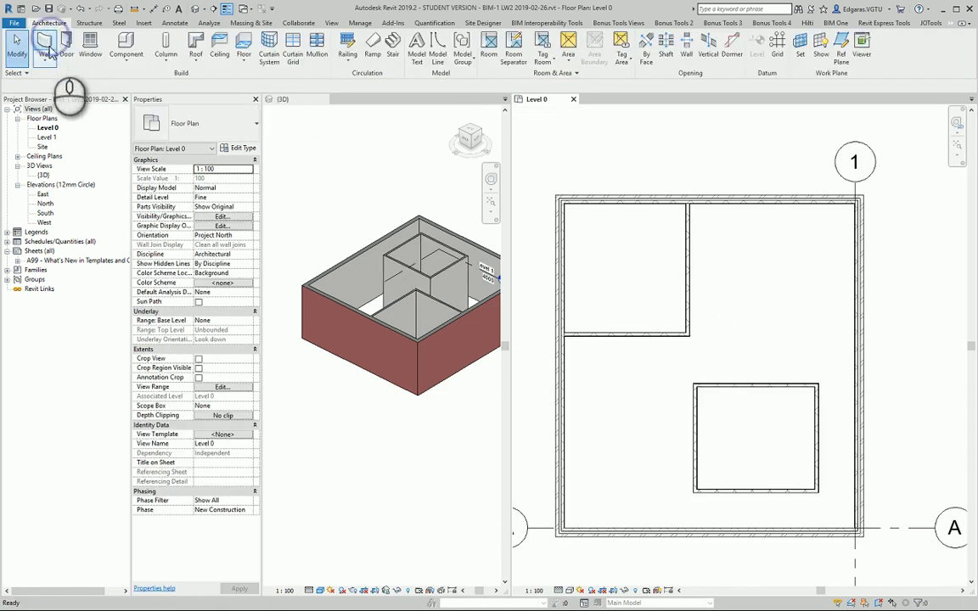
left_click(67, 45)
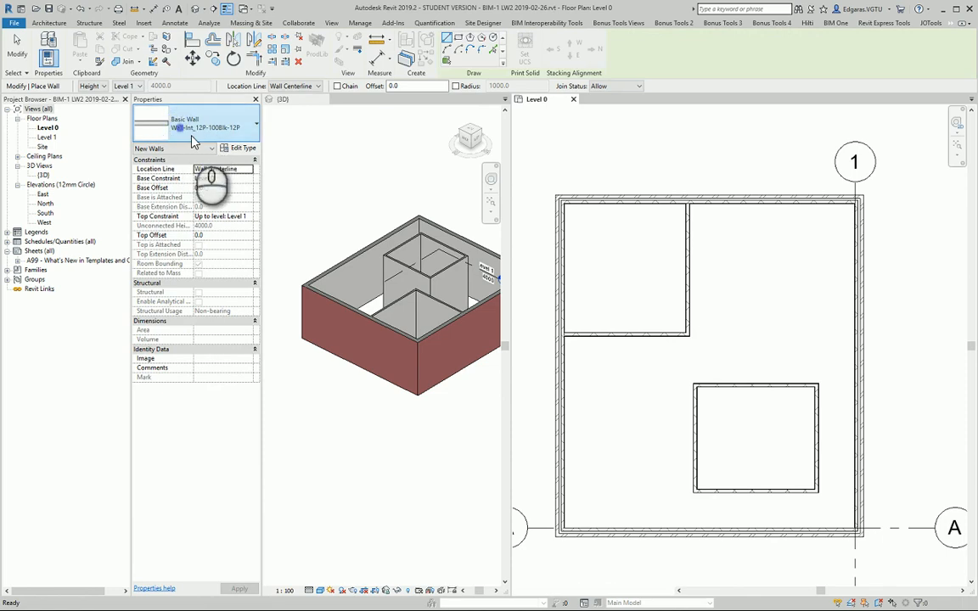
left_click(255, 127)
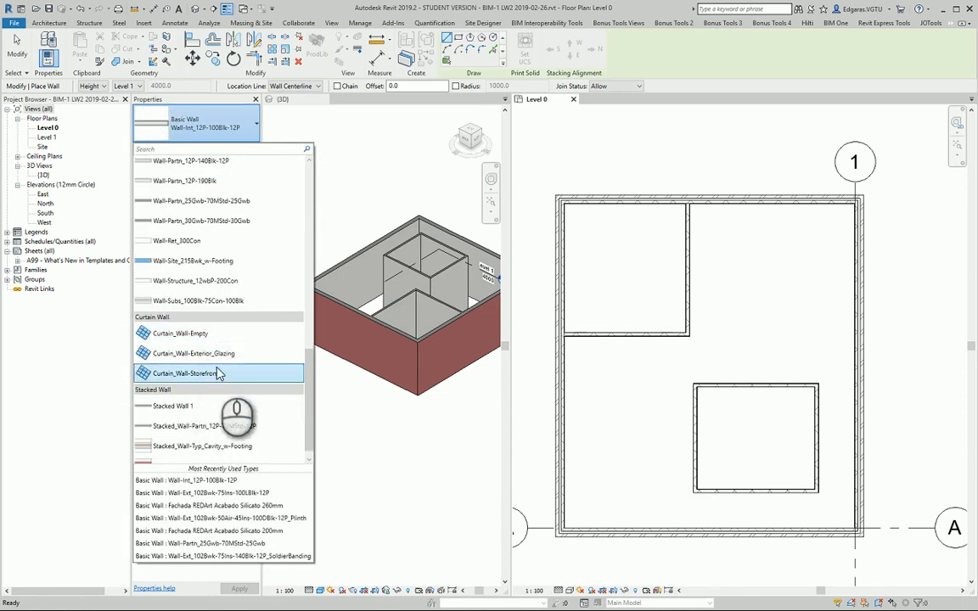
mouse_move(212, 383)
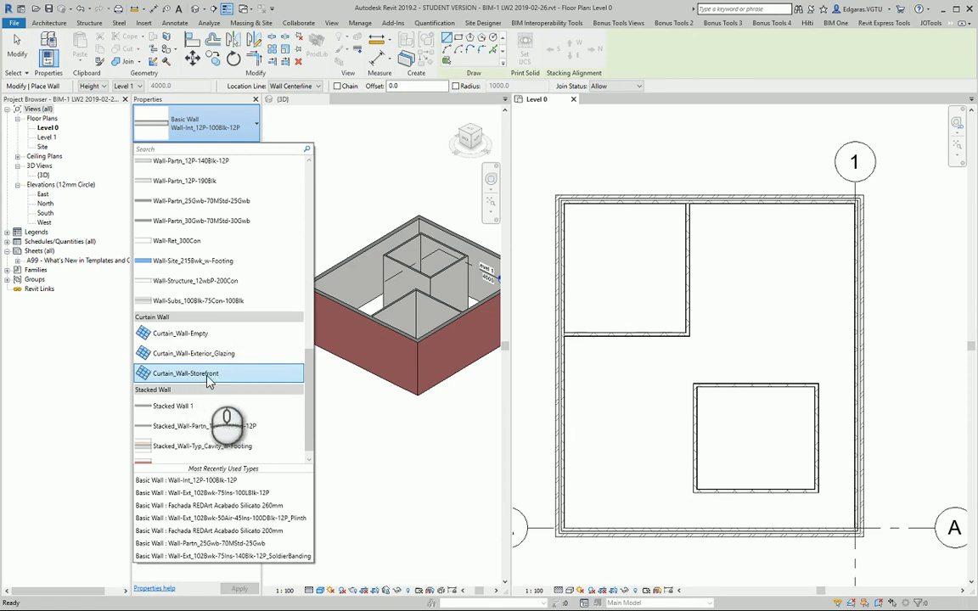
left_click(186, 373)
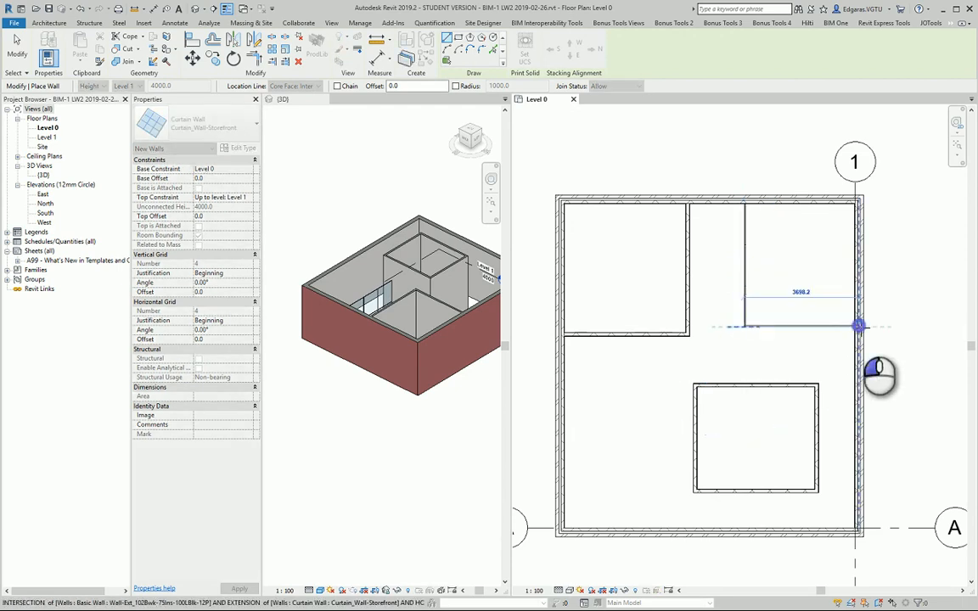
key("Escape")
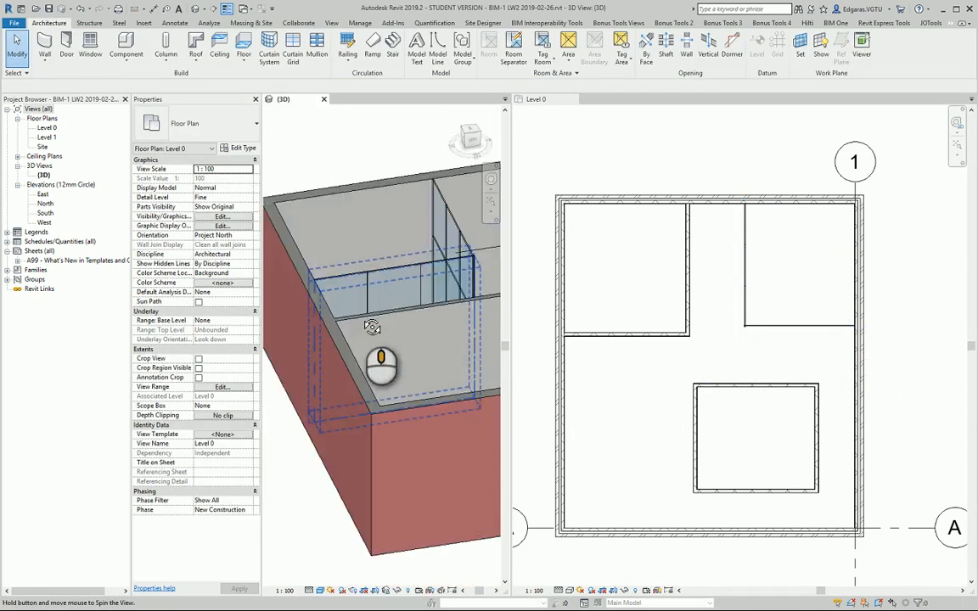
- Switch the selected glass partition to the Curtain_Wall-Exterior_Glazing type
left_click(365, 315)
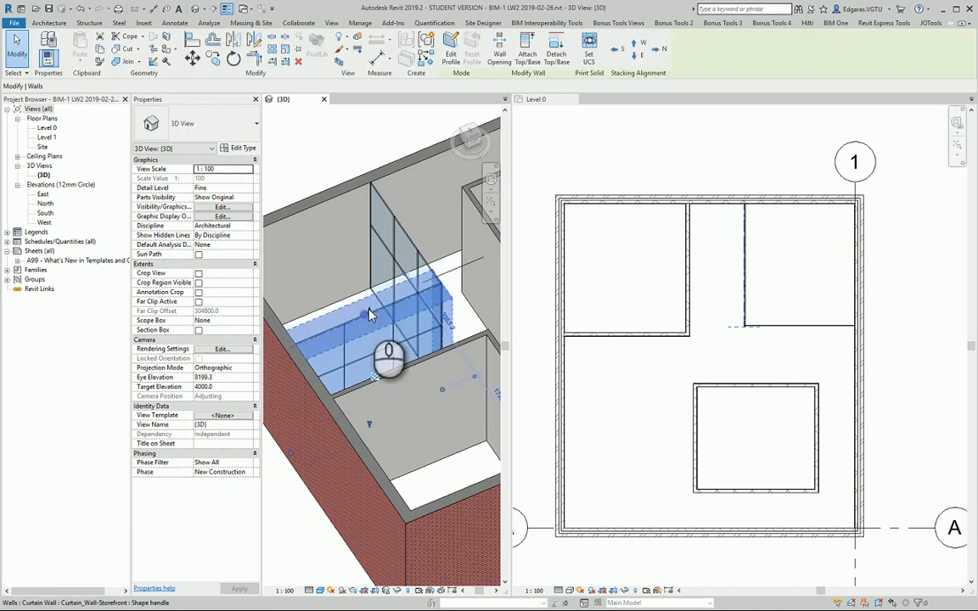
left_click(196, 122)
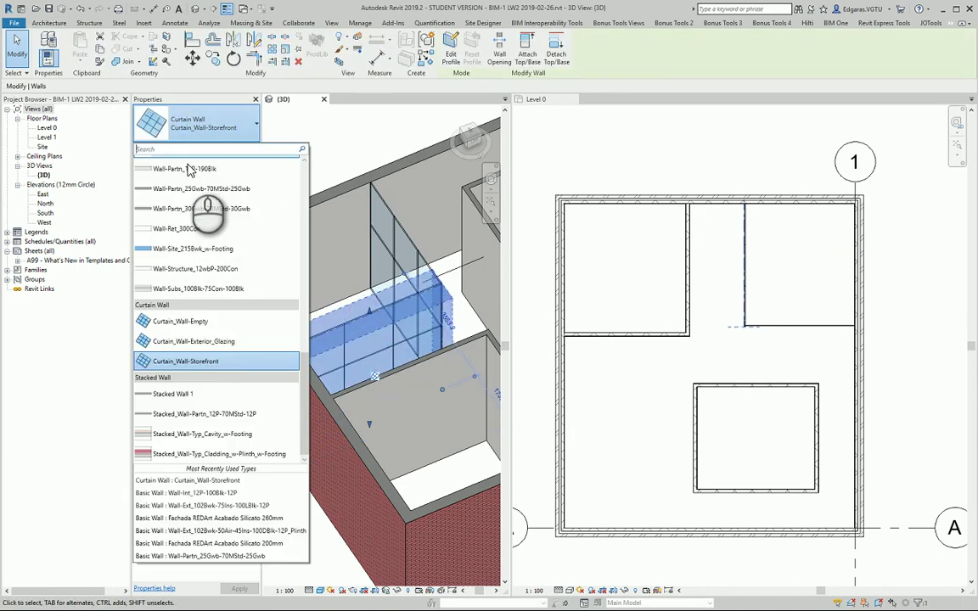
left_click(193, 339)
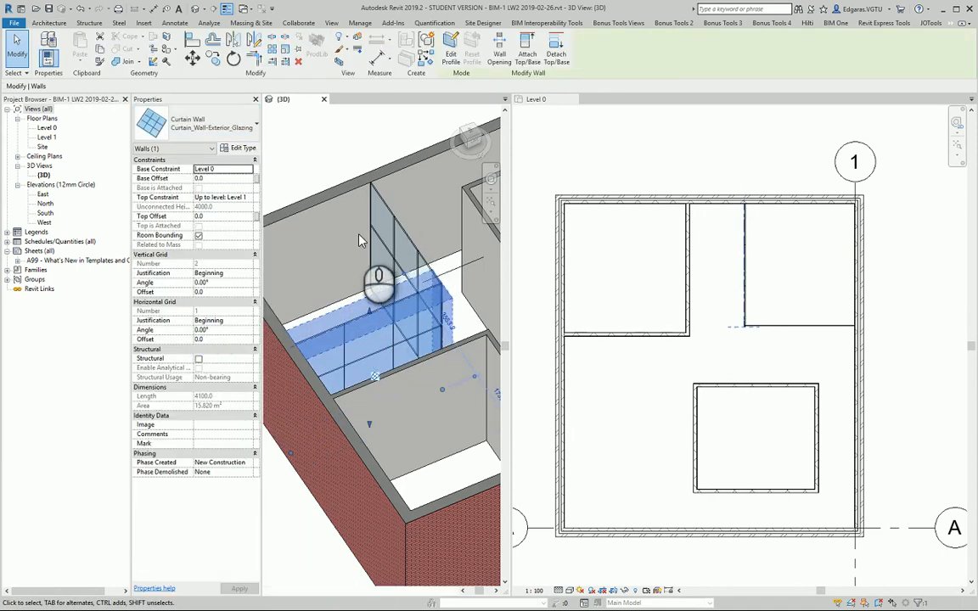
left_click(211, 148)
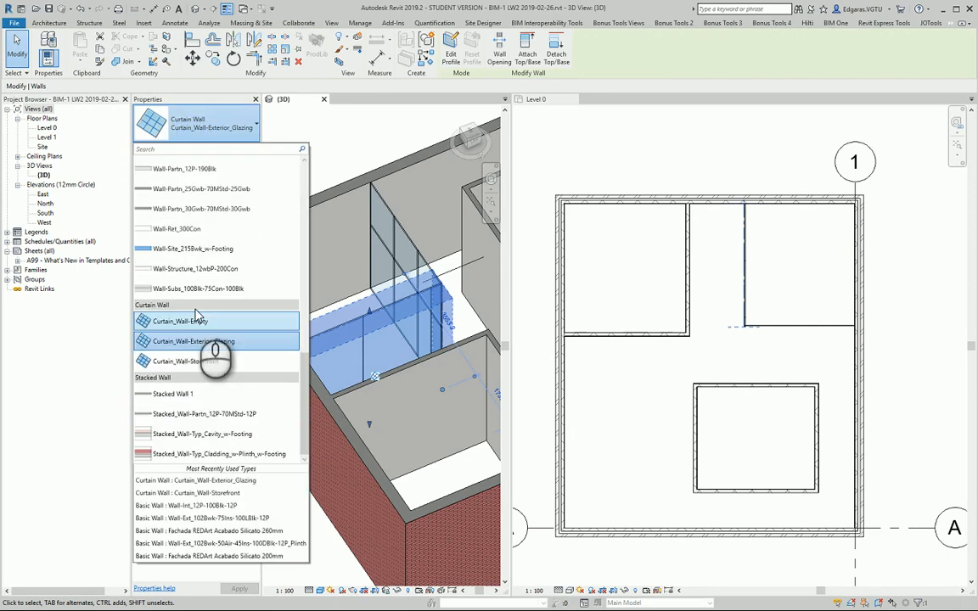
left_click(196, 339)
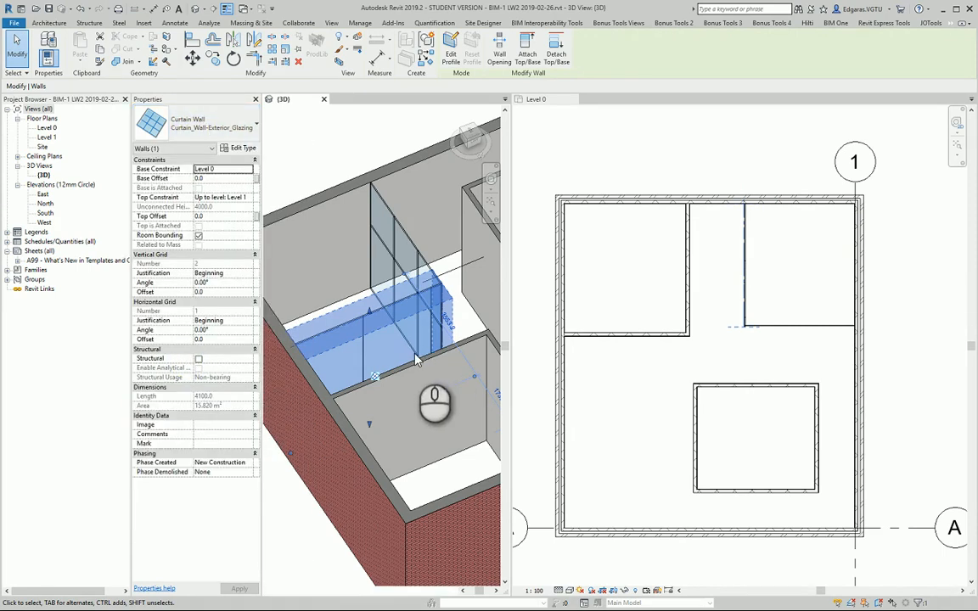